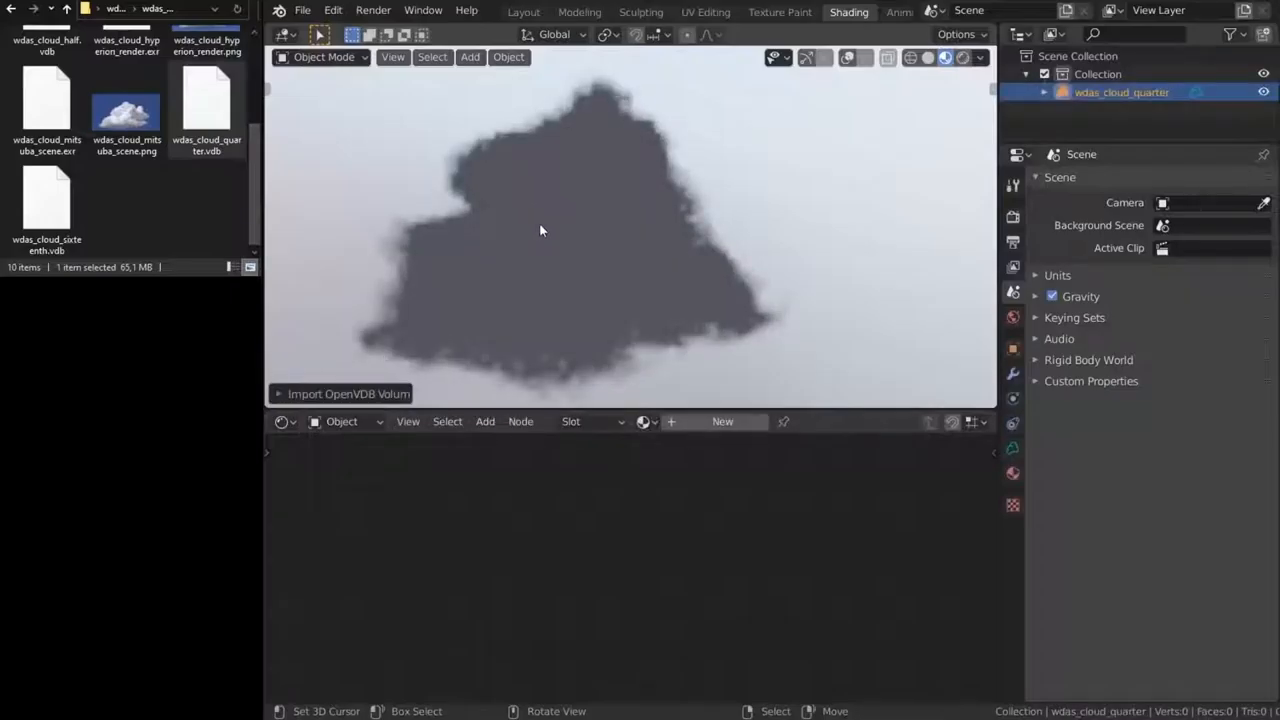
Show the selected OpenVDB cloud volume as Boxes wireframe with Fine detail in the viewport.
click(644, 422)
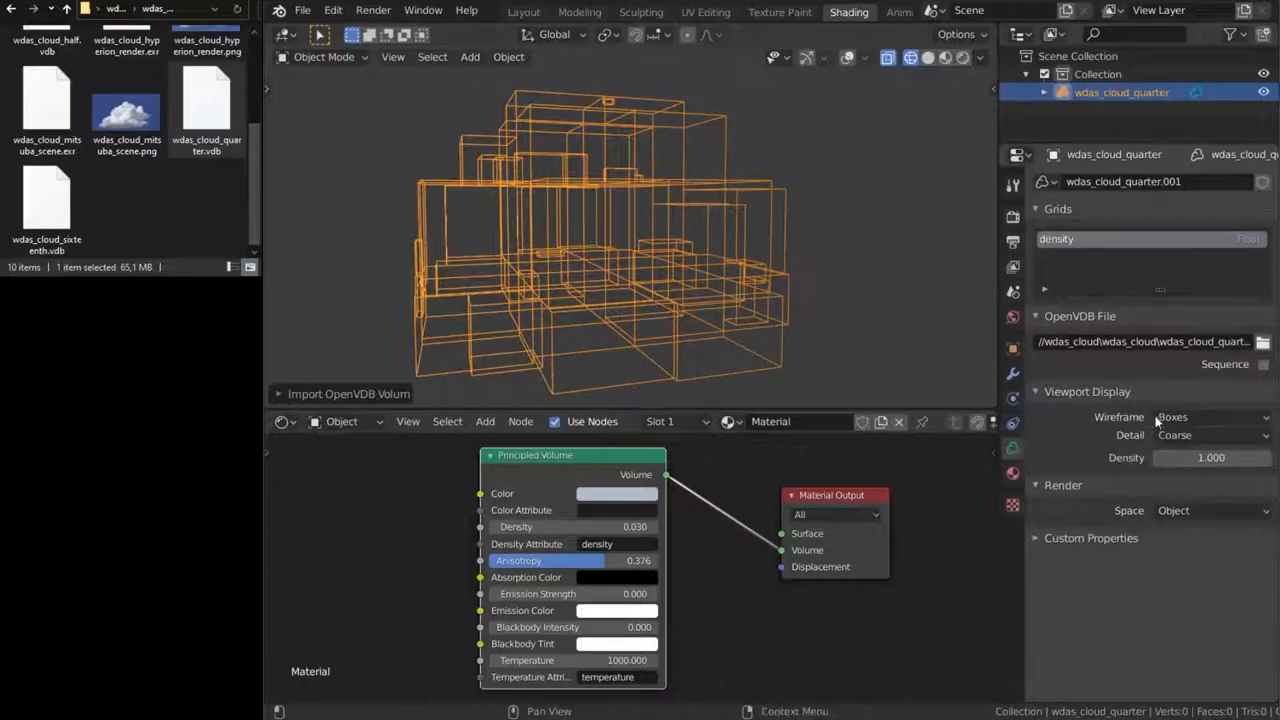
click(1210, 436)
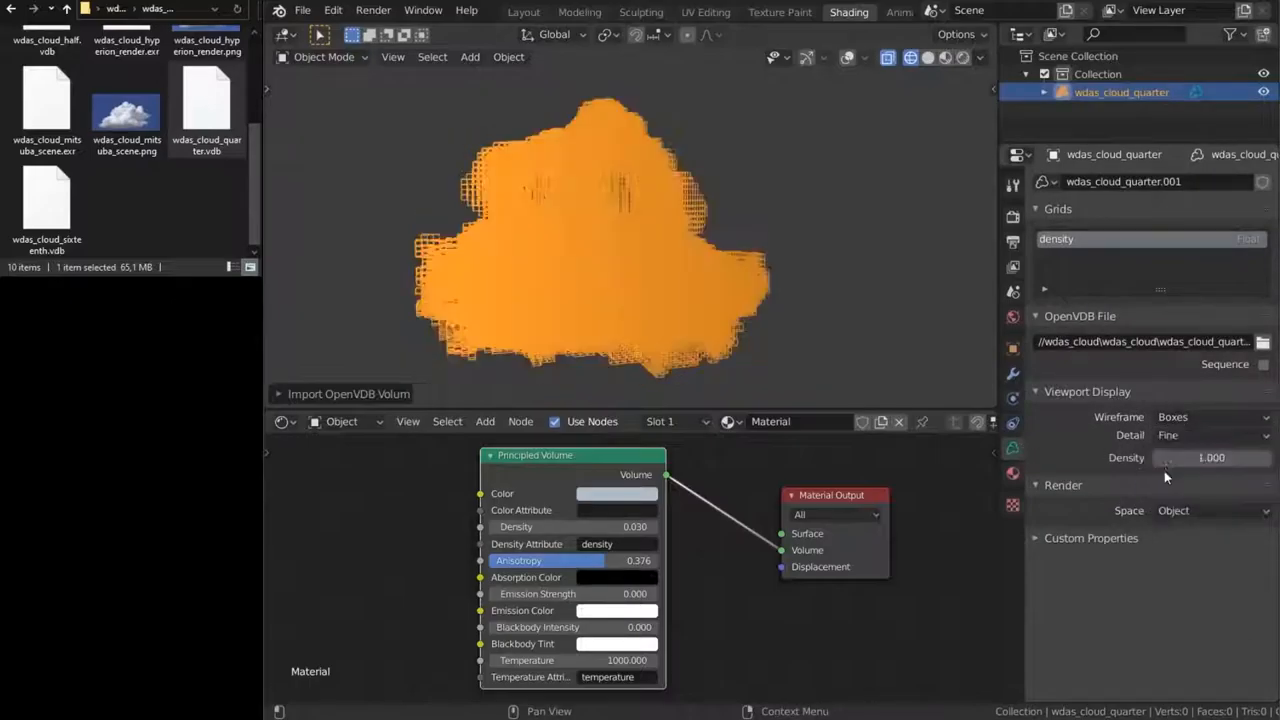
click(1210, 416)
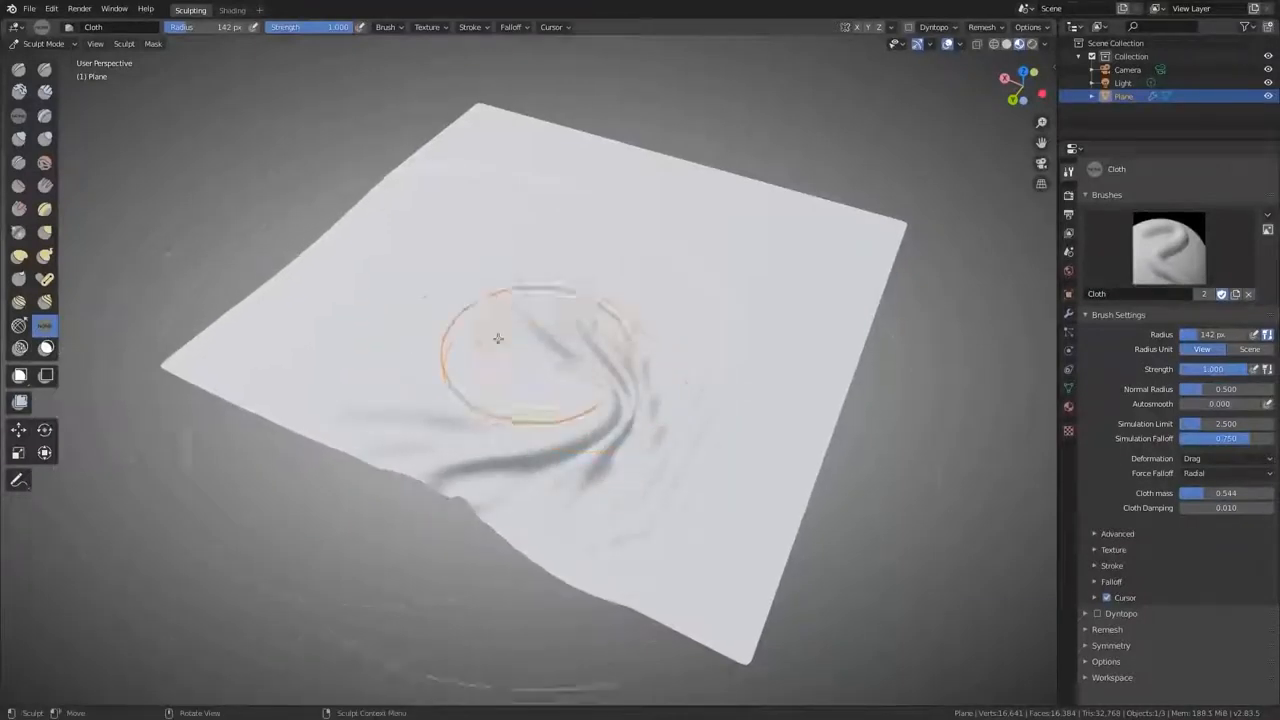
Drag the Cloth brush across the plane twice to gather it into big draped folds.
drag(498, 338, 792, 420)
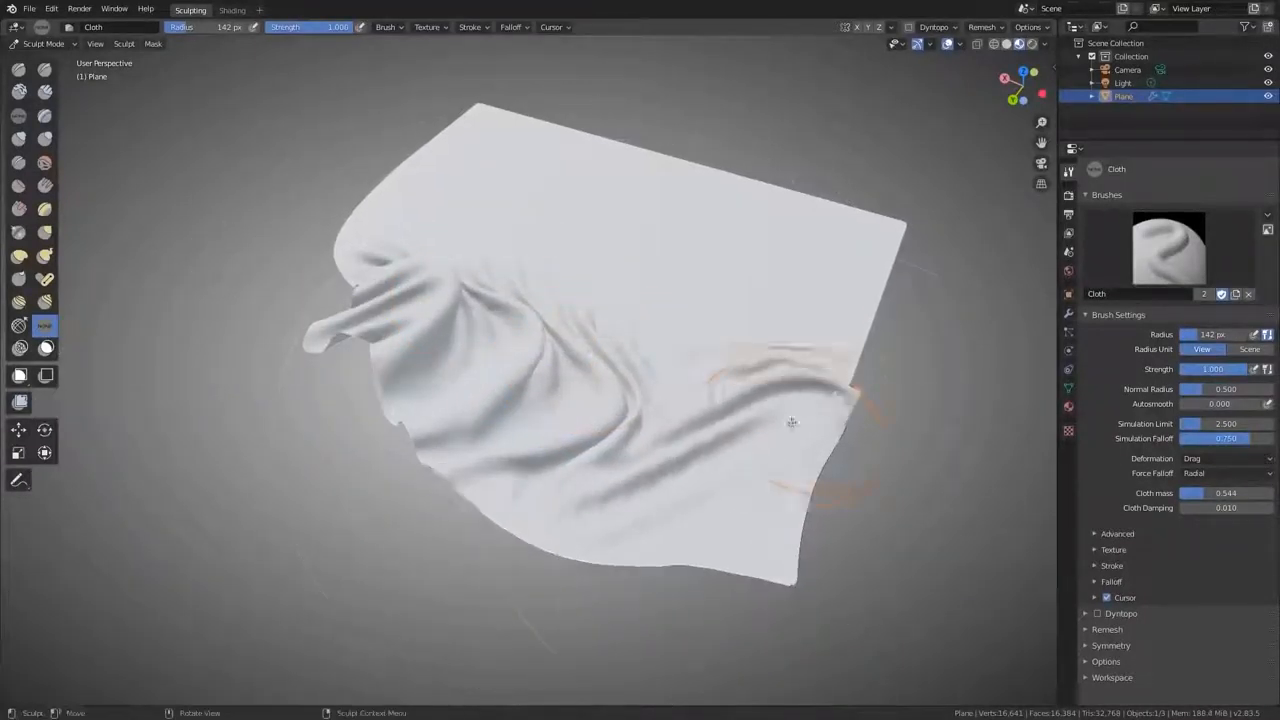
drag(792, 420, 484, 180)
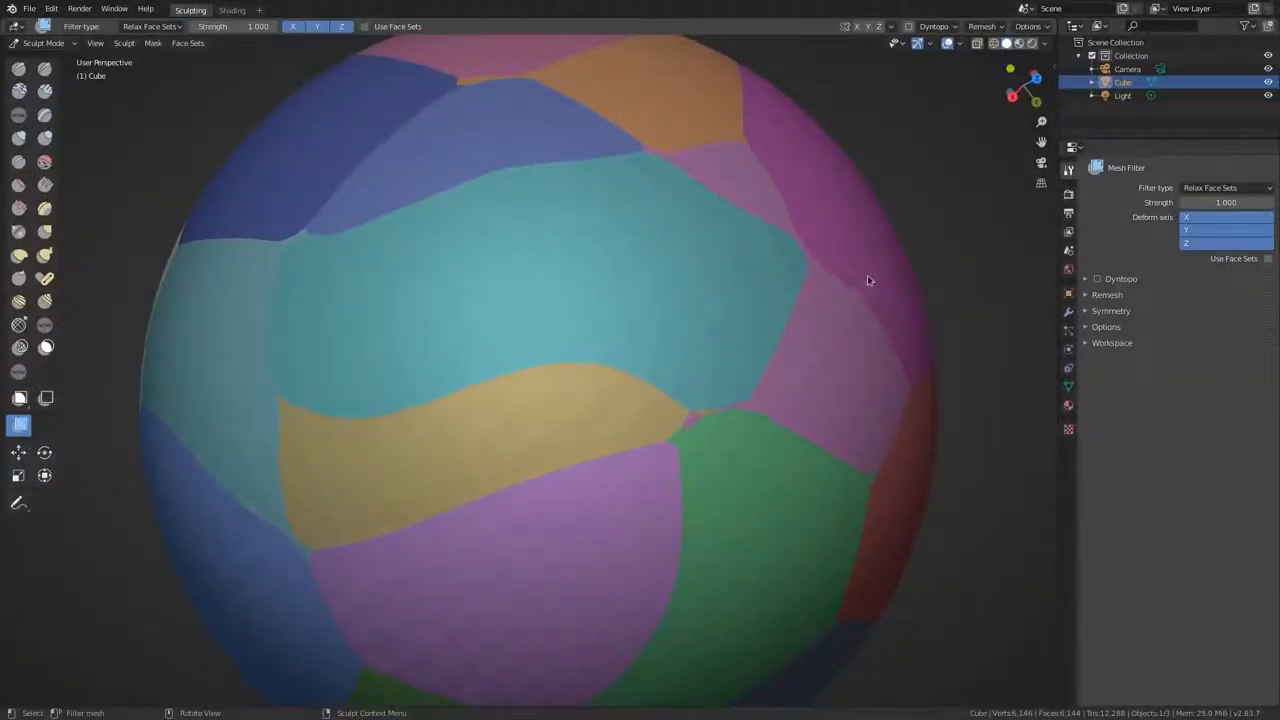
Drag the Relax Face Sets mesh filter over the sphere to smooth the face-set borders.
drag(868, 280, 490, 360)
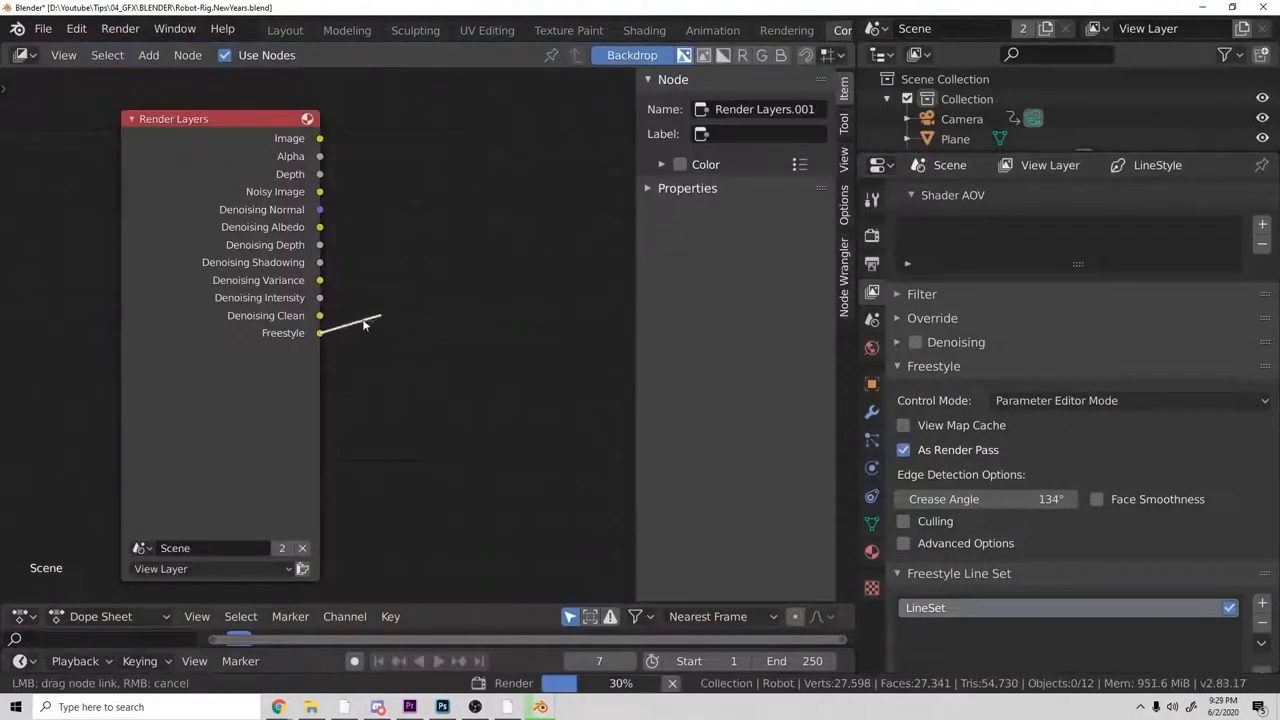
Connect the Render Layers node's Freestyle socket to another node's input.
drag(320, 332, 620, 280)
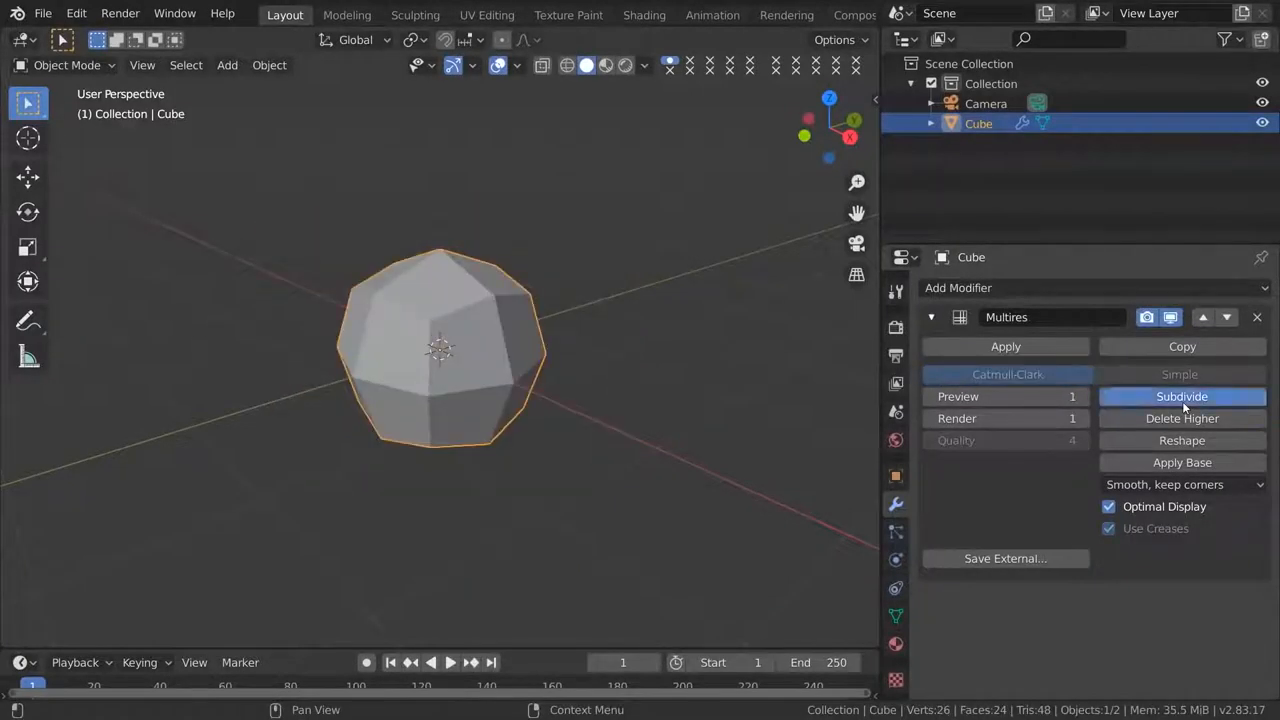
Subdivide the cube's Multires modifier one more level.
click(1180, 396)
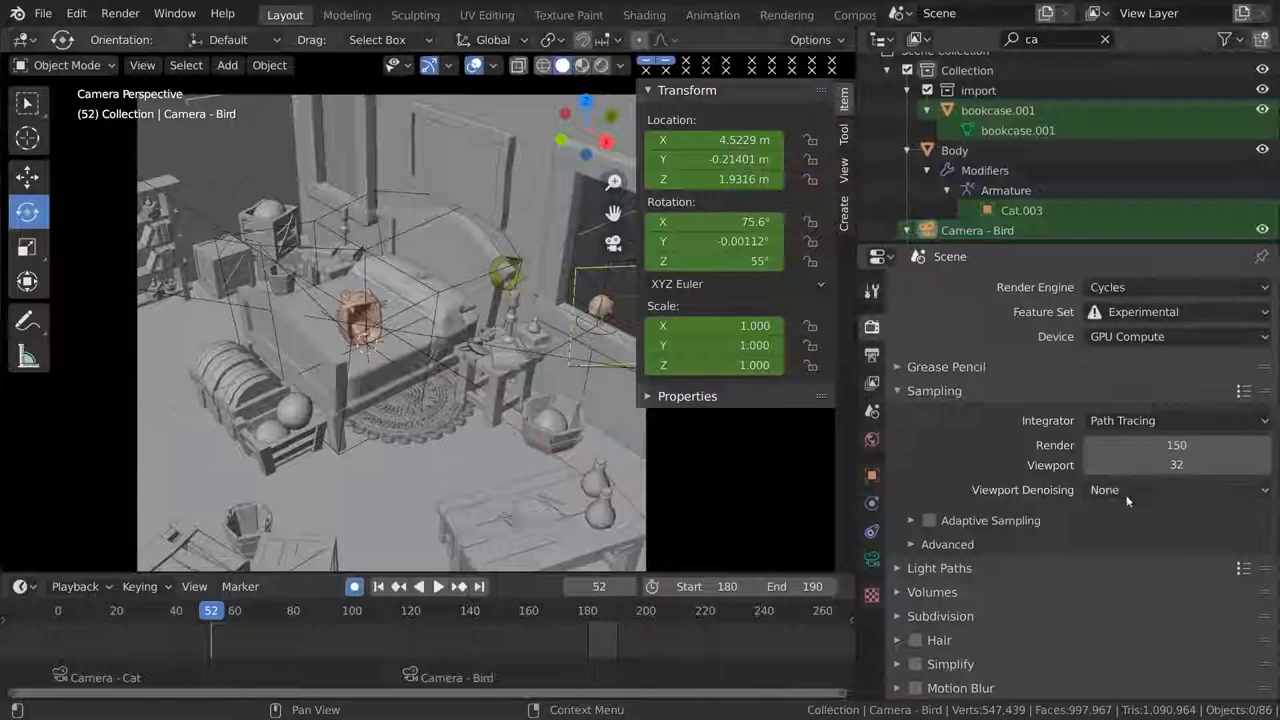
Open the Viewport Shading popover in the 3D viewport header.
click(928, 520)
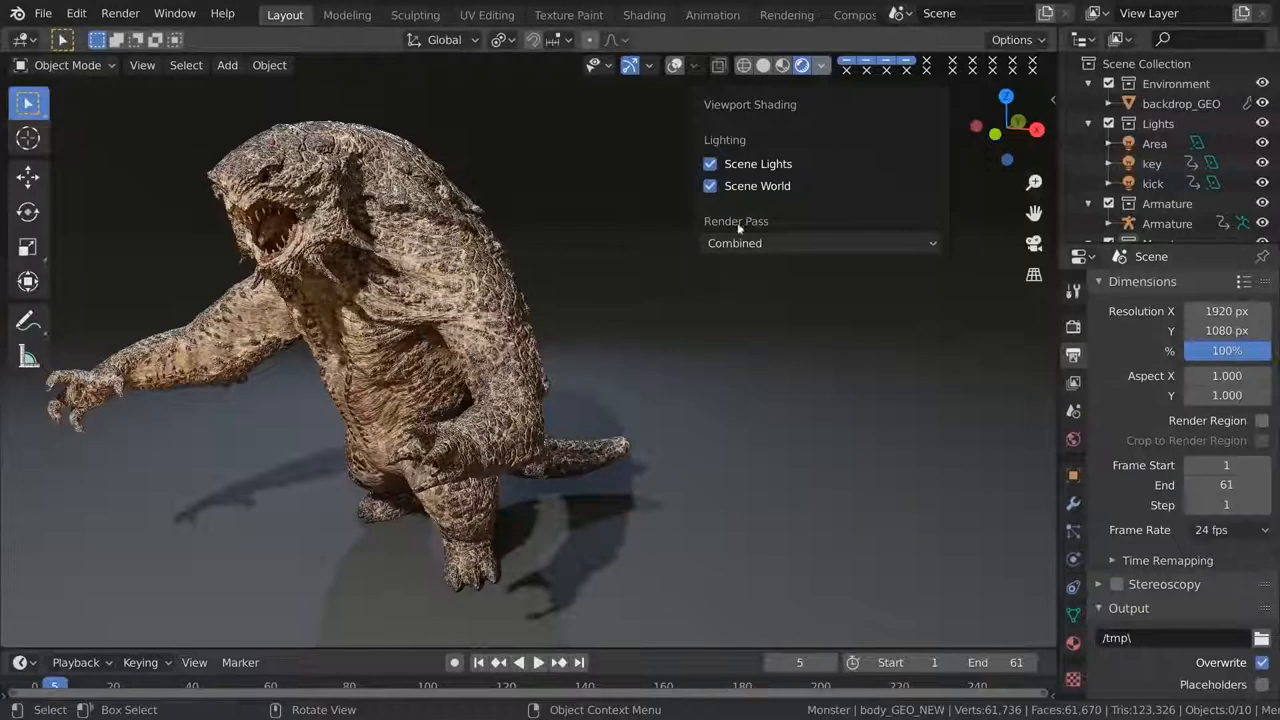
Set the viewport Render Pass to Diffuse Light, then bake the spaceship scene's indirect lighting.
click(818, 244)
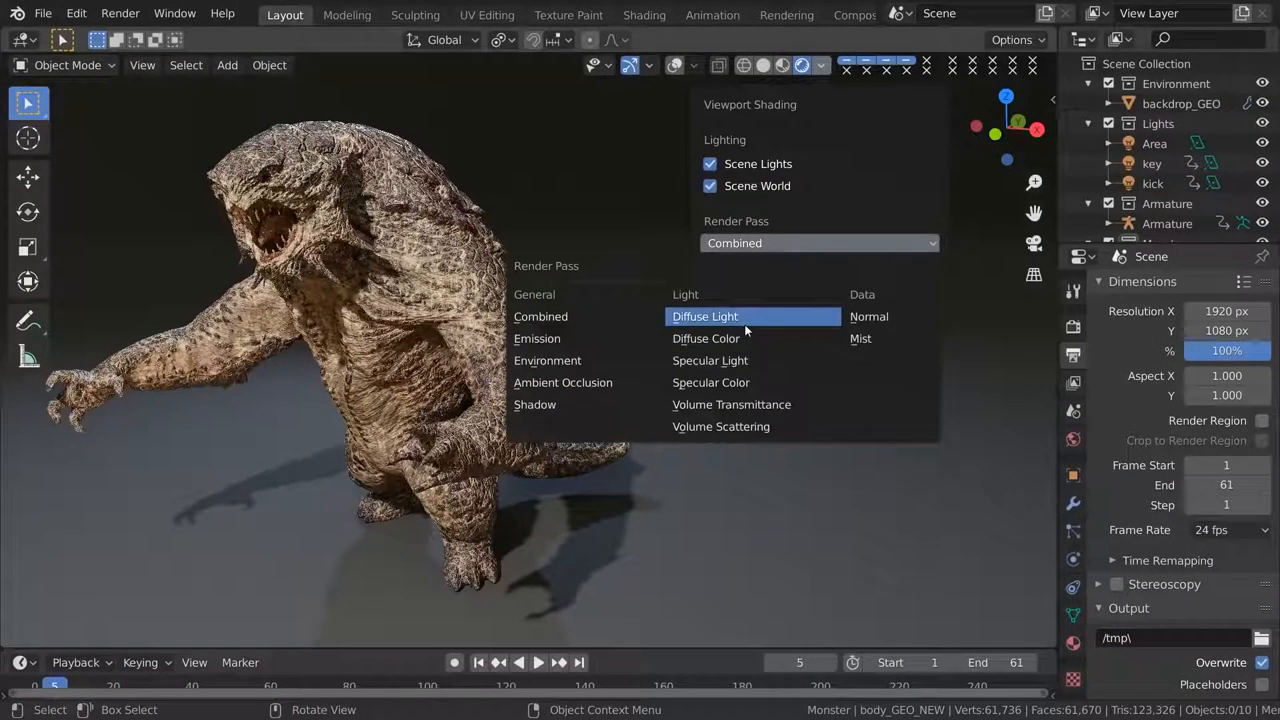
click(704, 338)
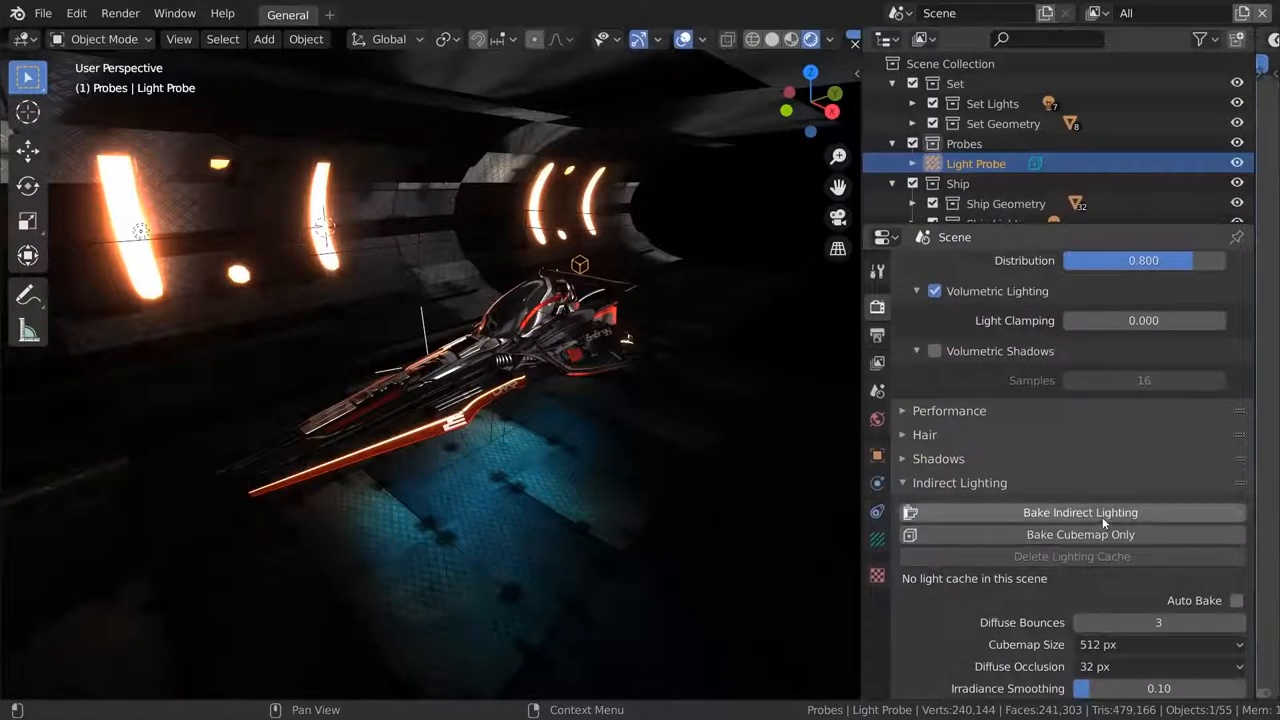
click(1072, 534)
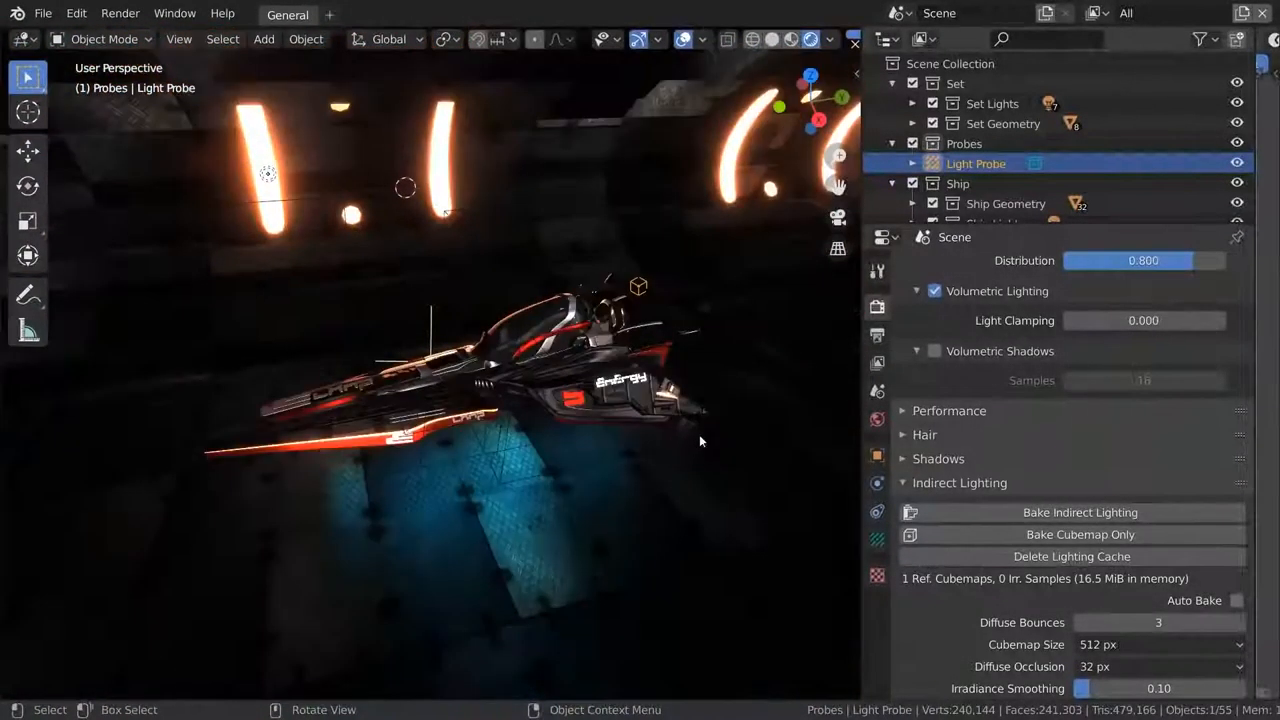
drag(700, 442, 564, 408)
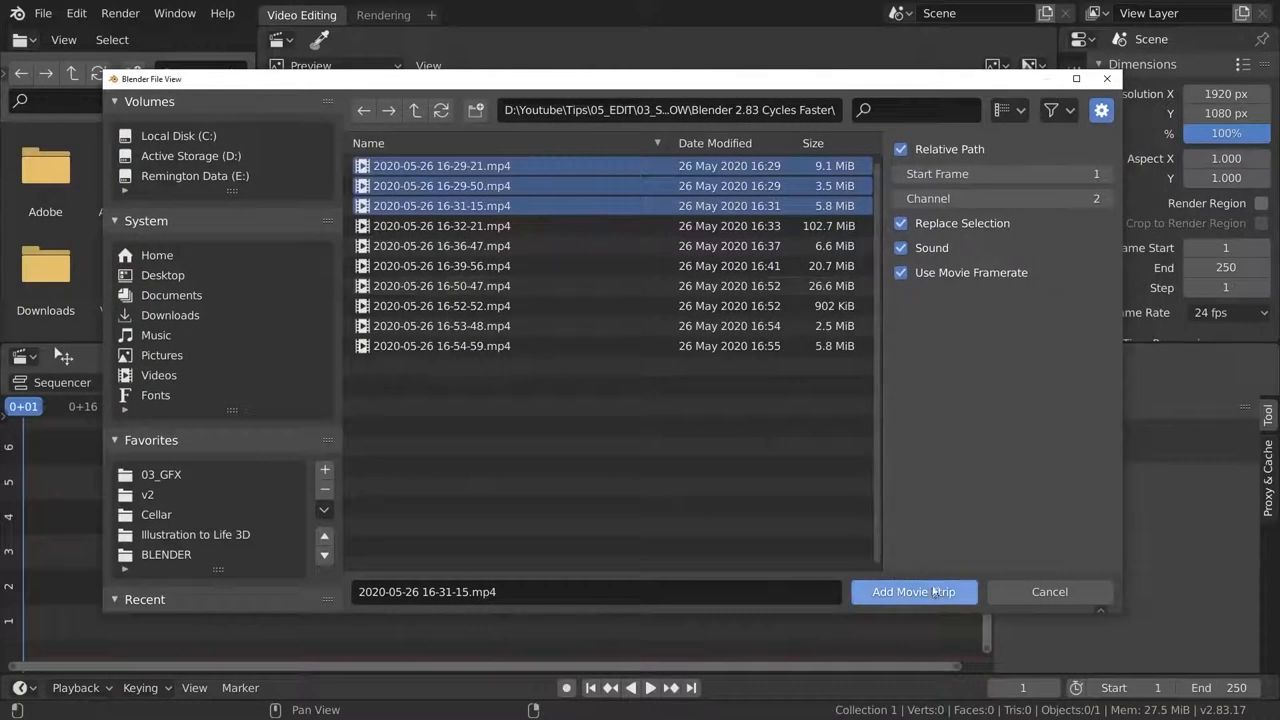
Add the three selected May 2020 clips to the sequencer as movie strips.
click(914, 592)
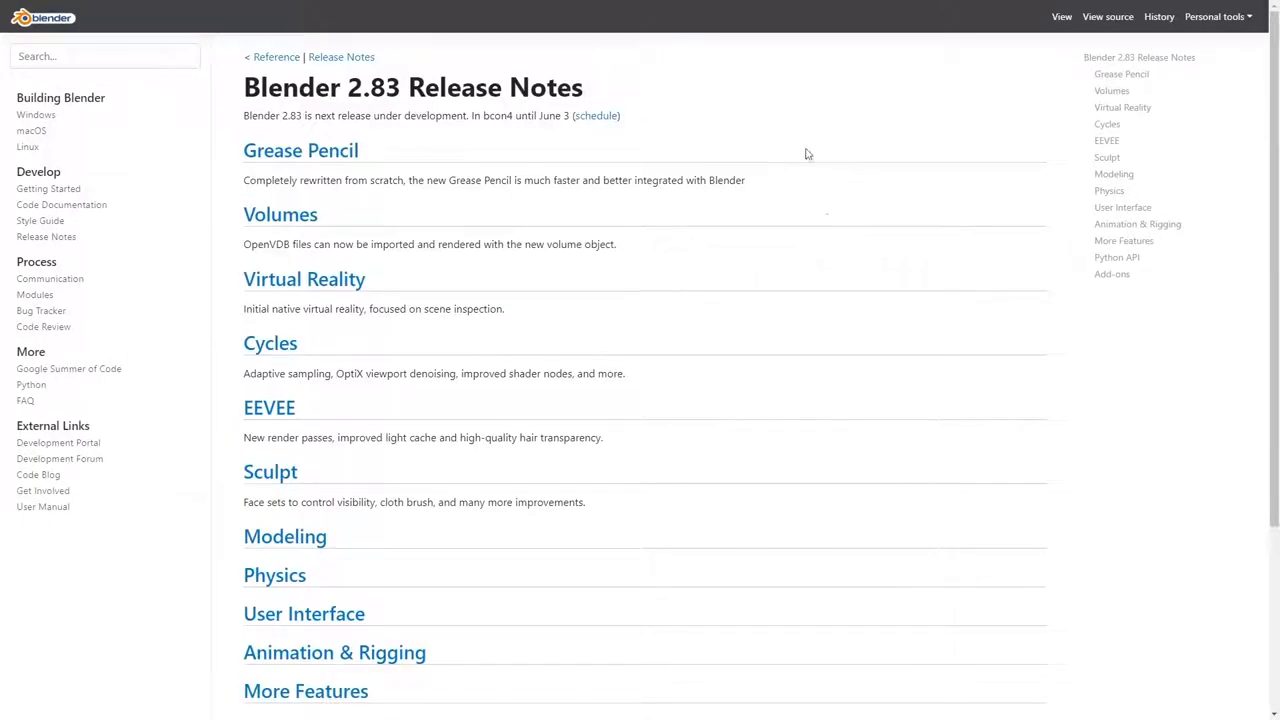
mouse_move(320, 160)
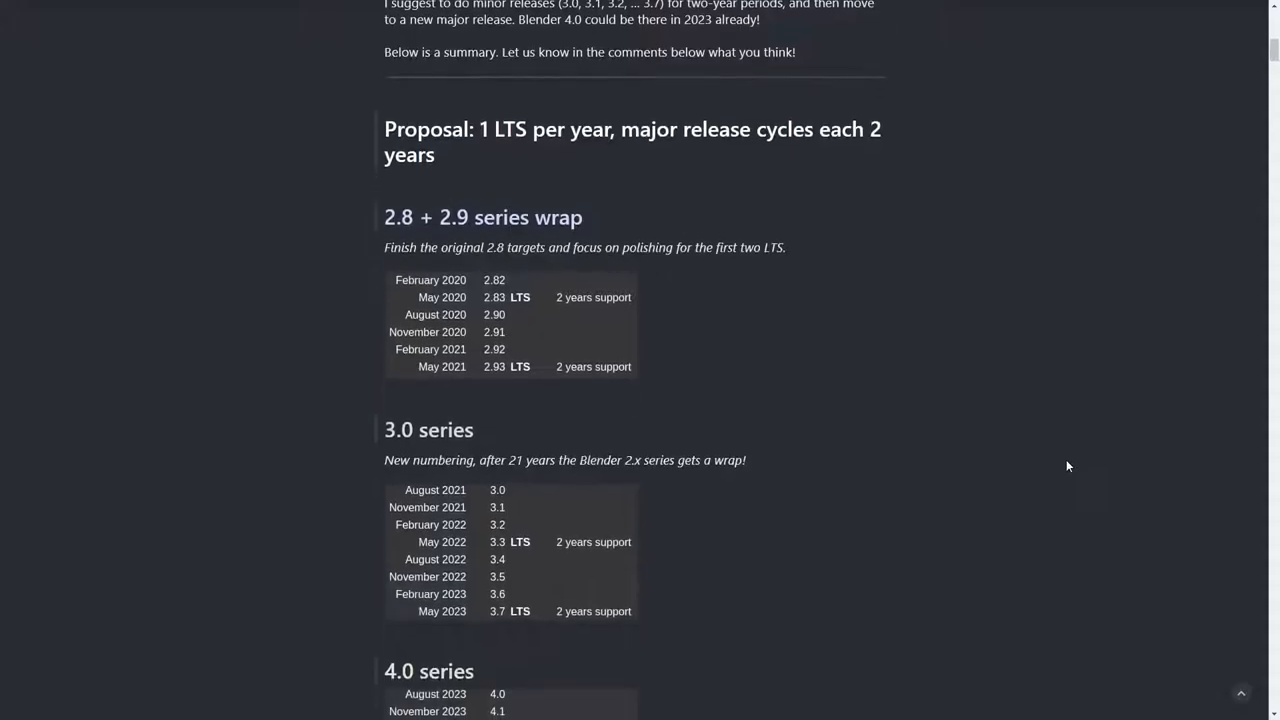
Scroll through the LTS roadmap and Development Fund page down to Choose Your Membership.
scroll(down, 3)
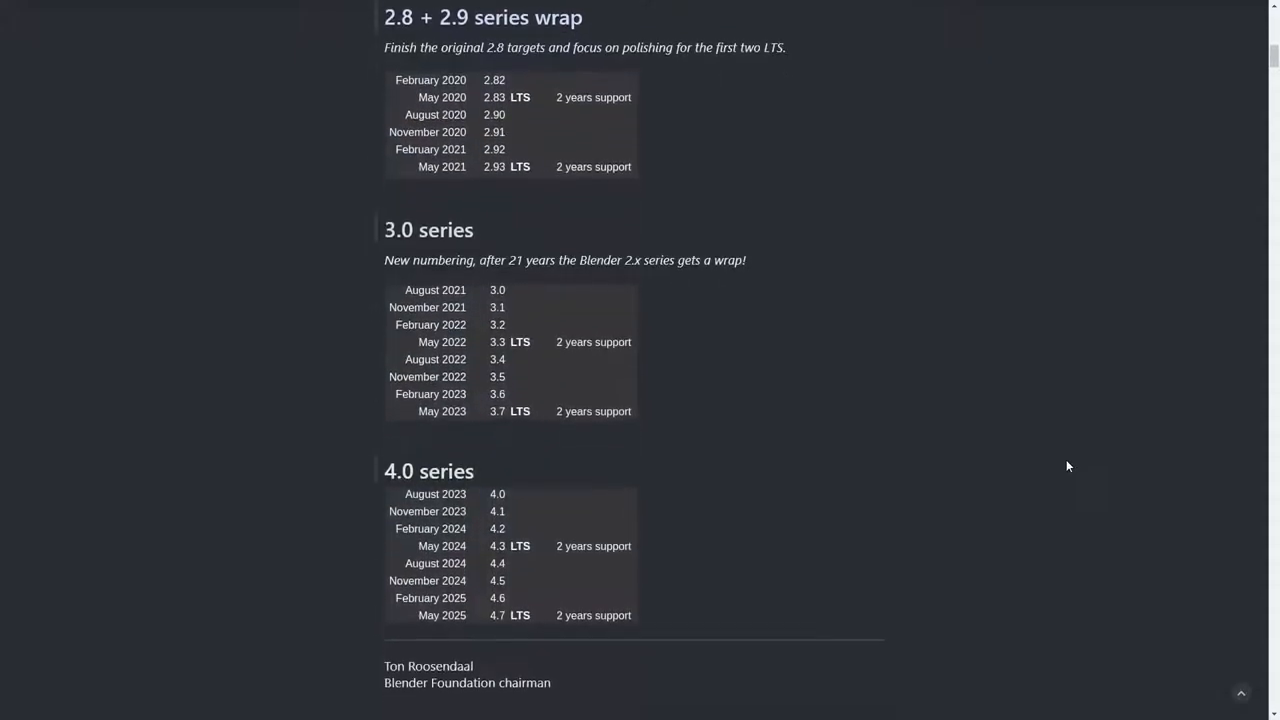
scroll(down, 3)
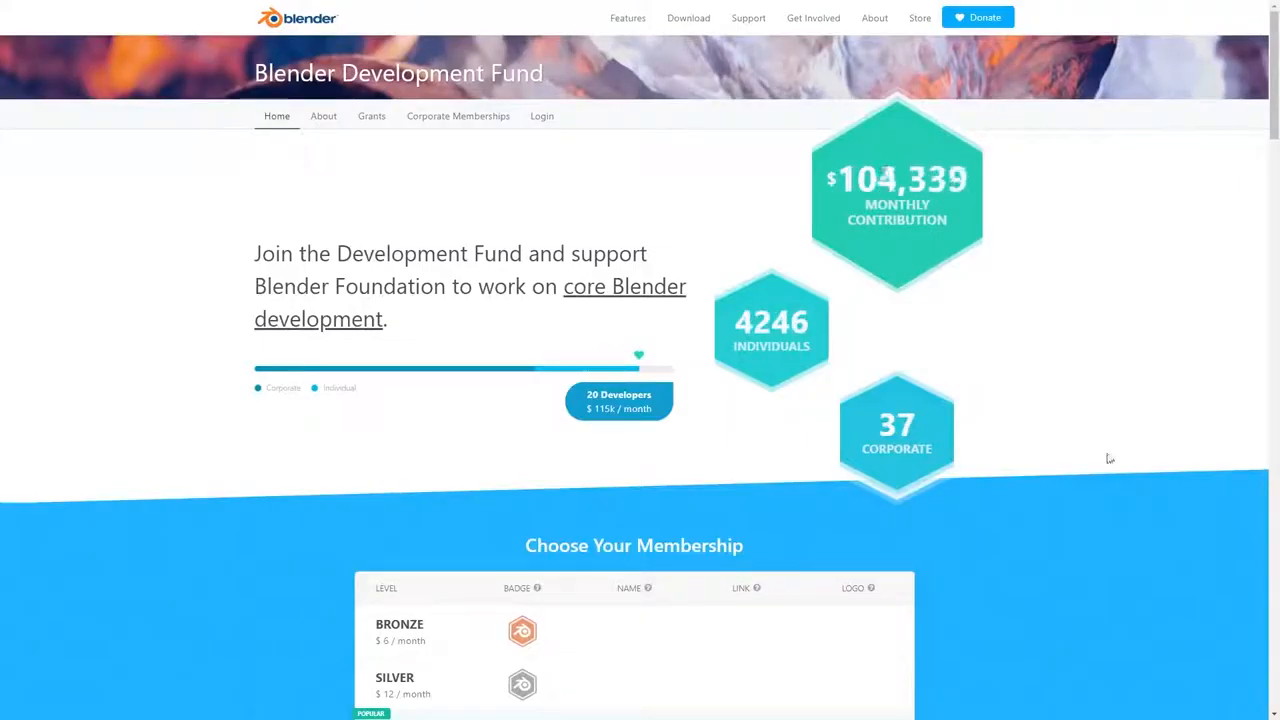
scroll(down, 3)
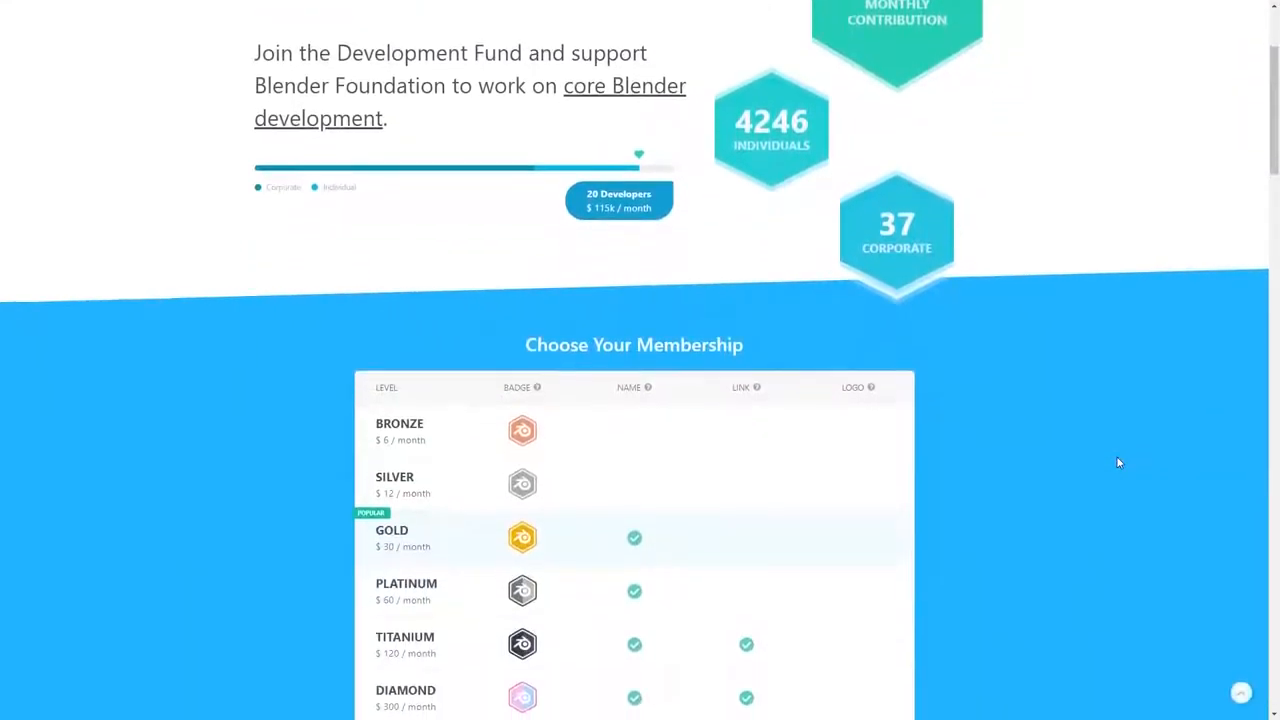